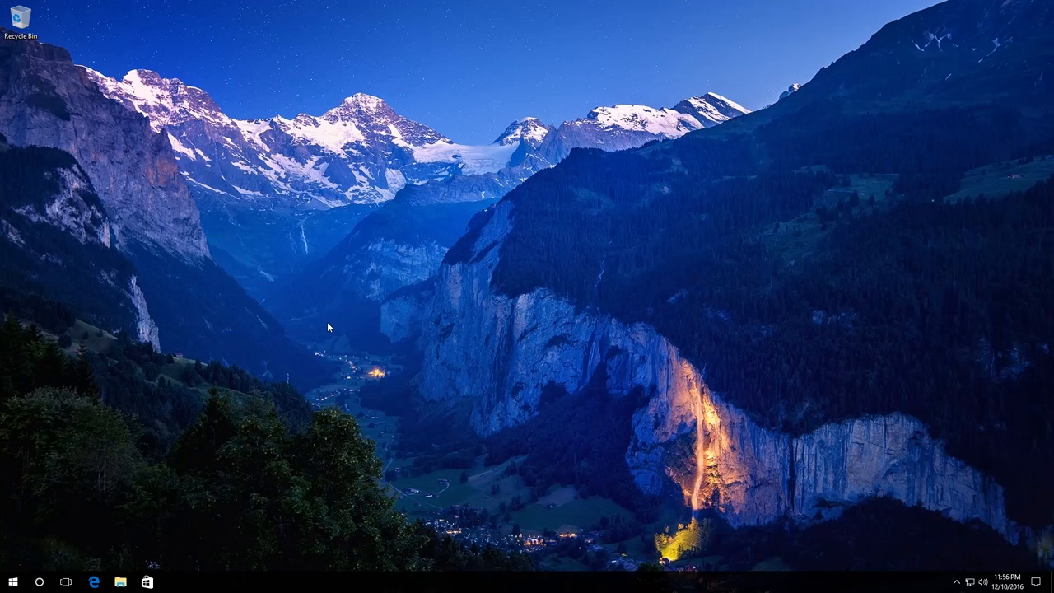
pyautogui.moveTo(128, 432)
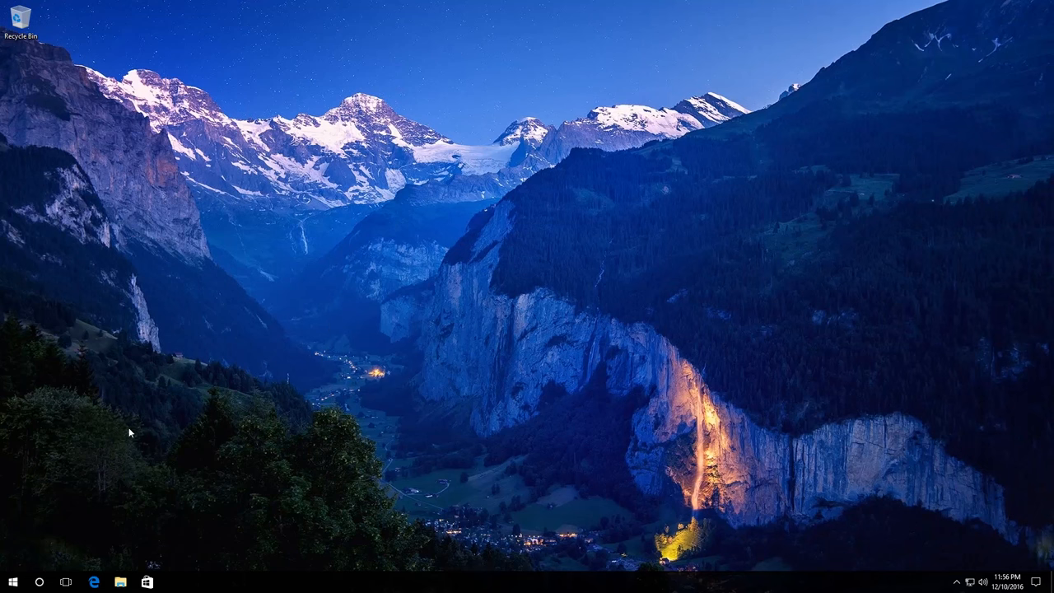
# Launch Command Prompt (Admin) from the Start right-click menu and approve the UAC prompt.
pyautogui.rightClick(14, 583)
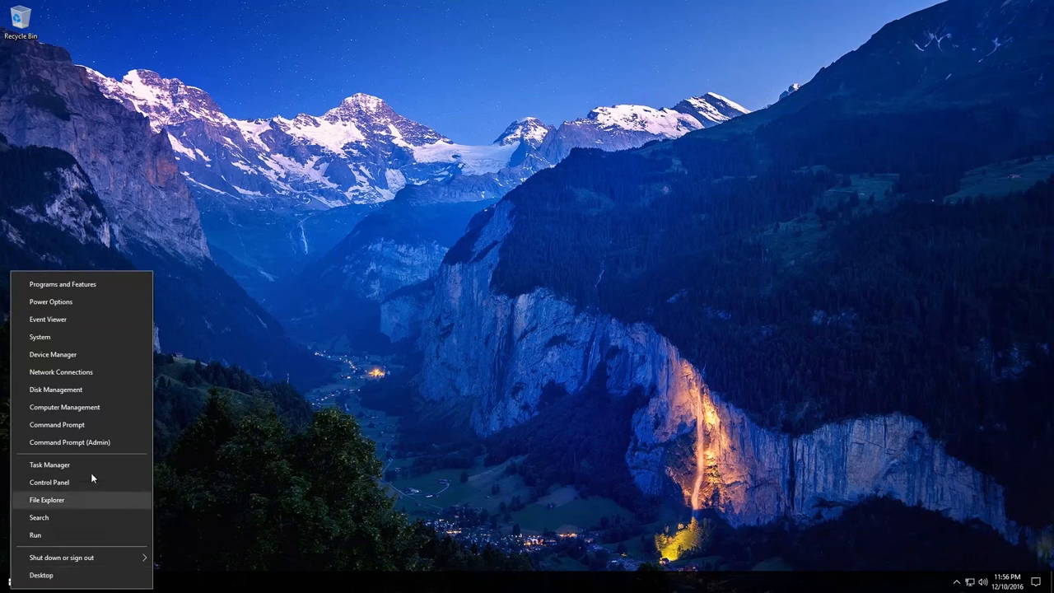
pyautogui.moveTo(85, 441)
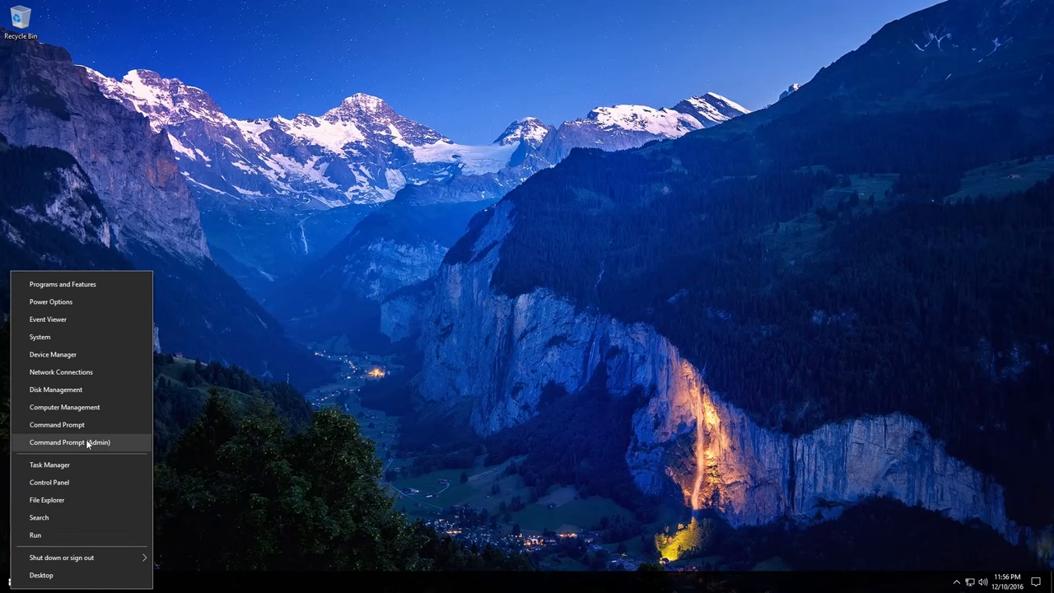
pyautogui.click(69, 442)
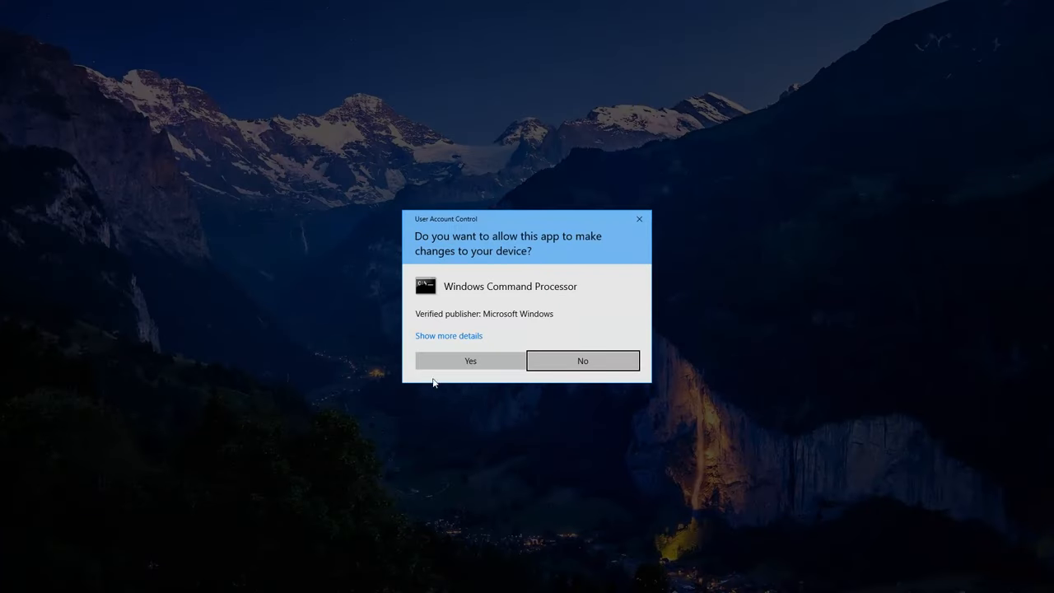
pyautogui.click(471, 361)
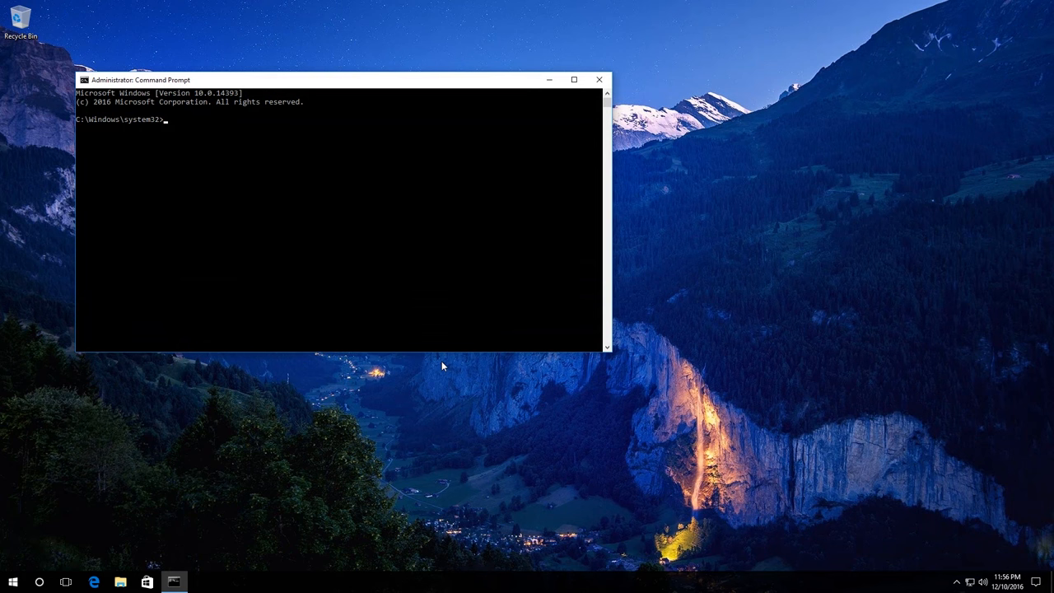
# Run chkdsk C: /f /r and answer Y to schedule the check for the next restart.
pyautogui.write('ch')
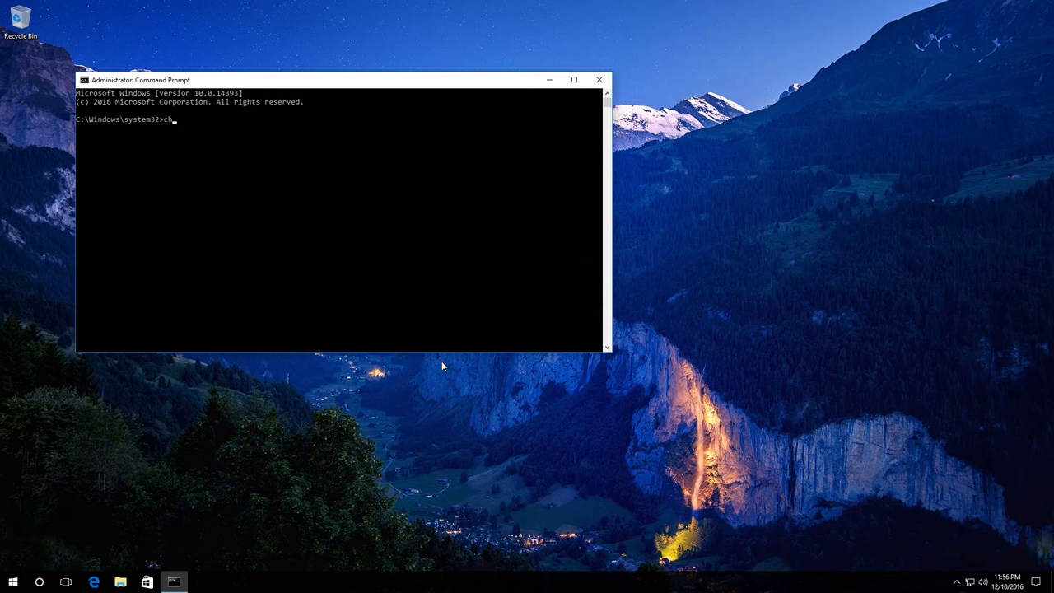
pyautogui.write('kd')
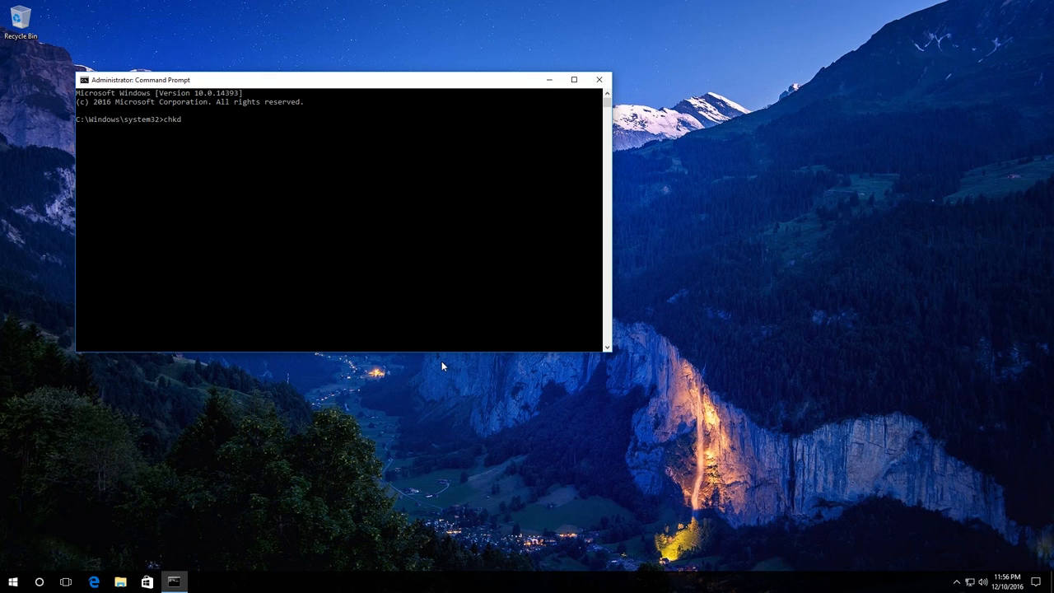
pyautogui.write('sk C:')
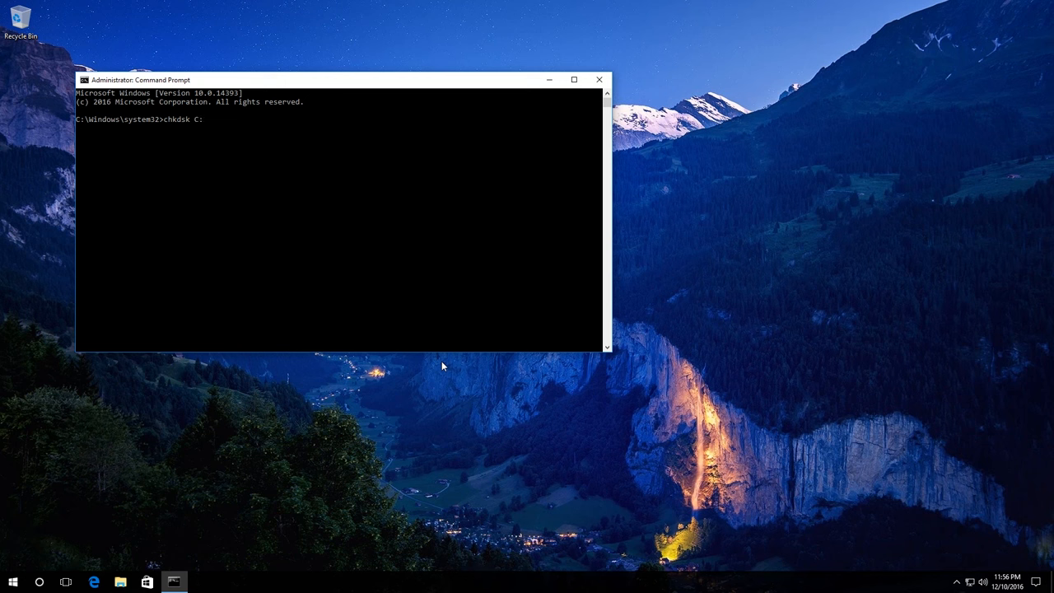
pyautogui.write('/')
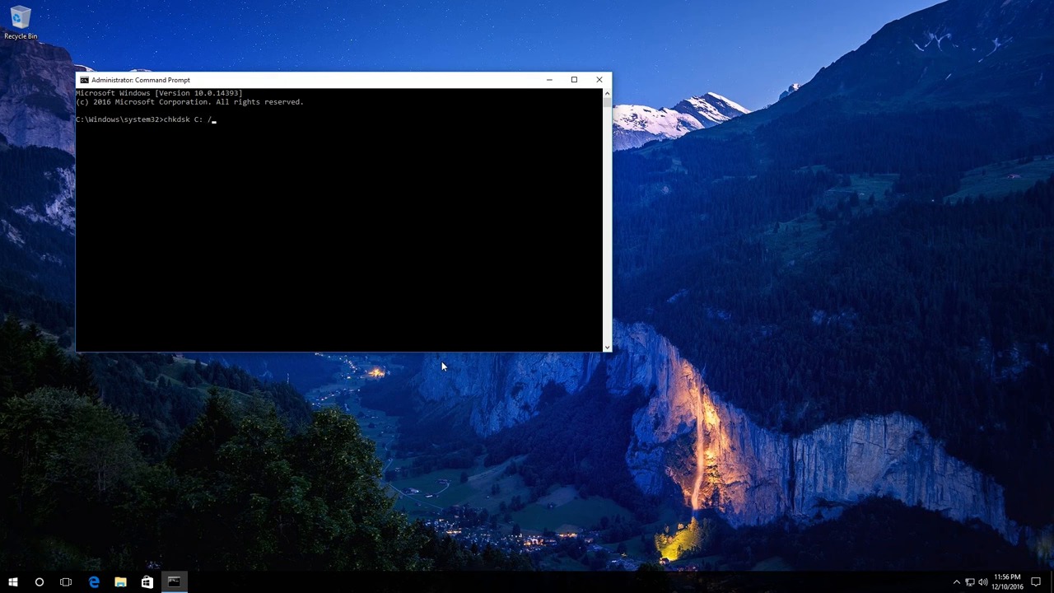
pyautogui.write('f')
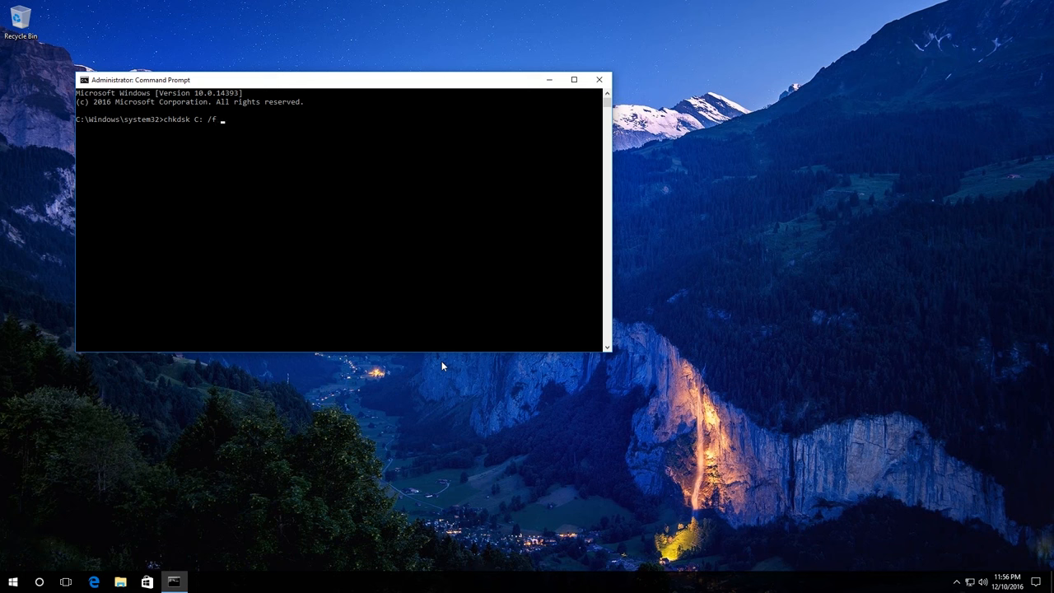
pyautogui.write('/r')
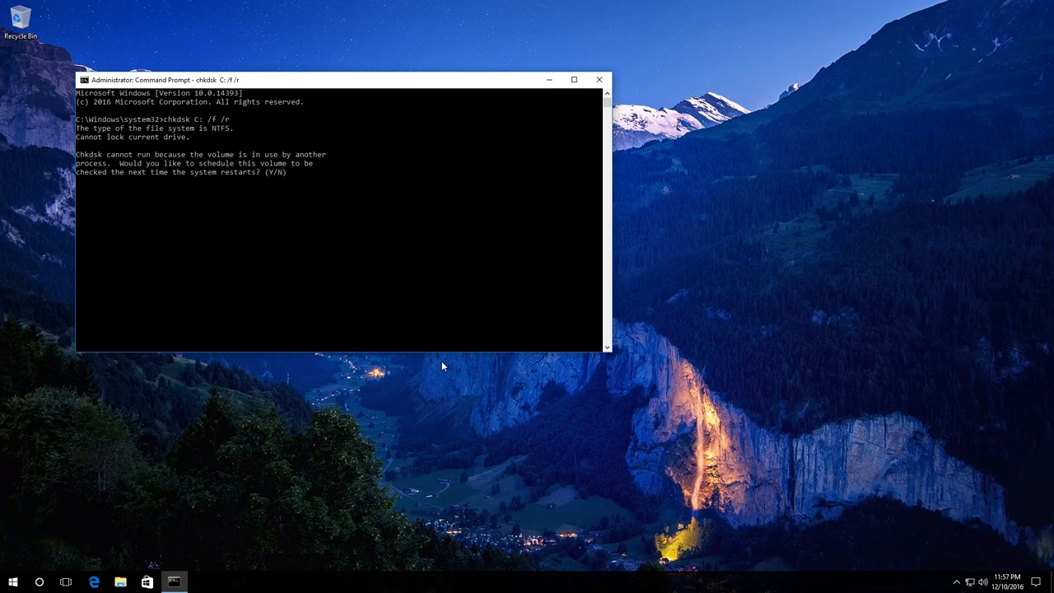
pyautogui.write('y')
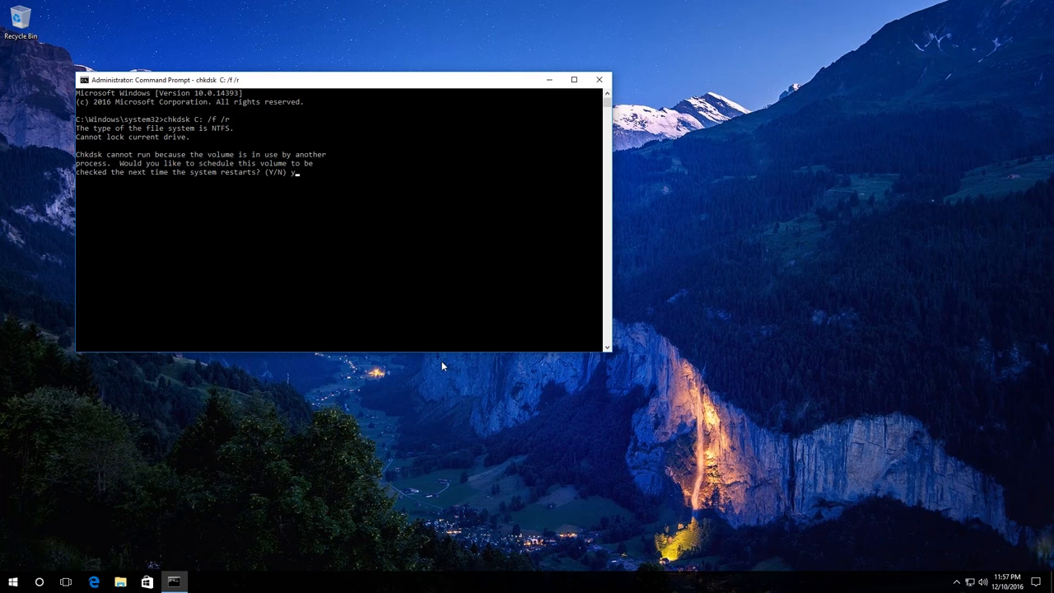
pyautogui.press('enter')
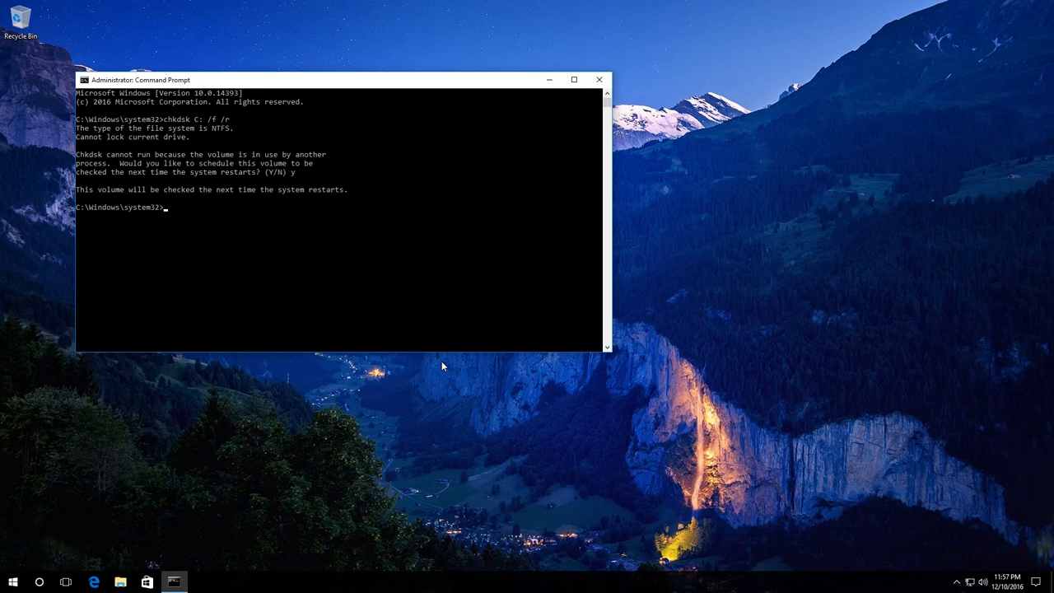
pyautogui.moveTo(213, 497)
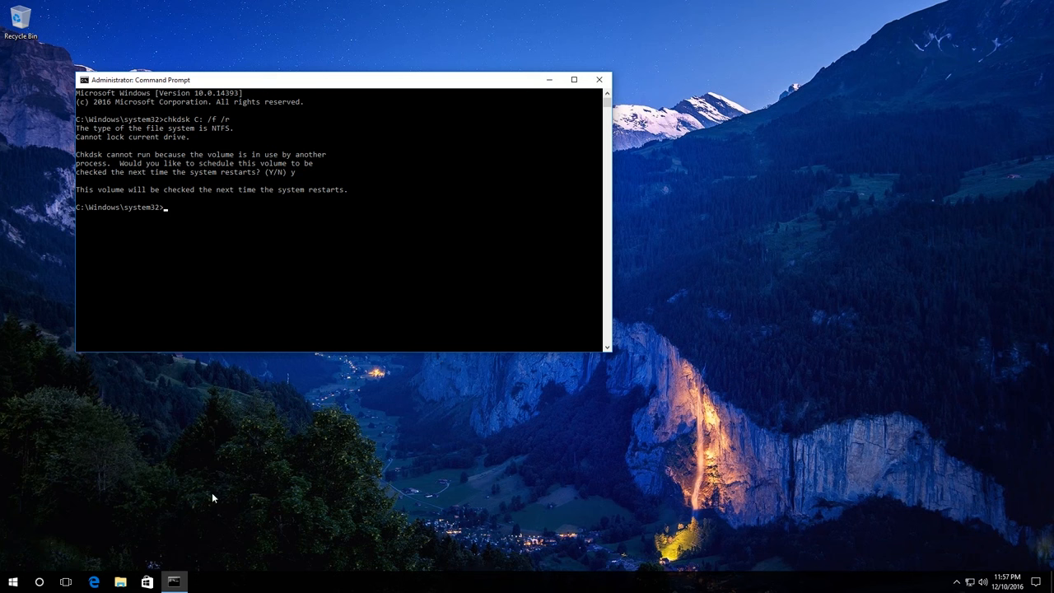
# Restart the computer from Start so the scheduled disk check runs.
pyautogui.click(12, 583)
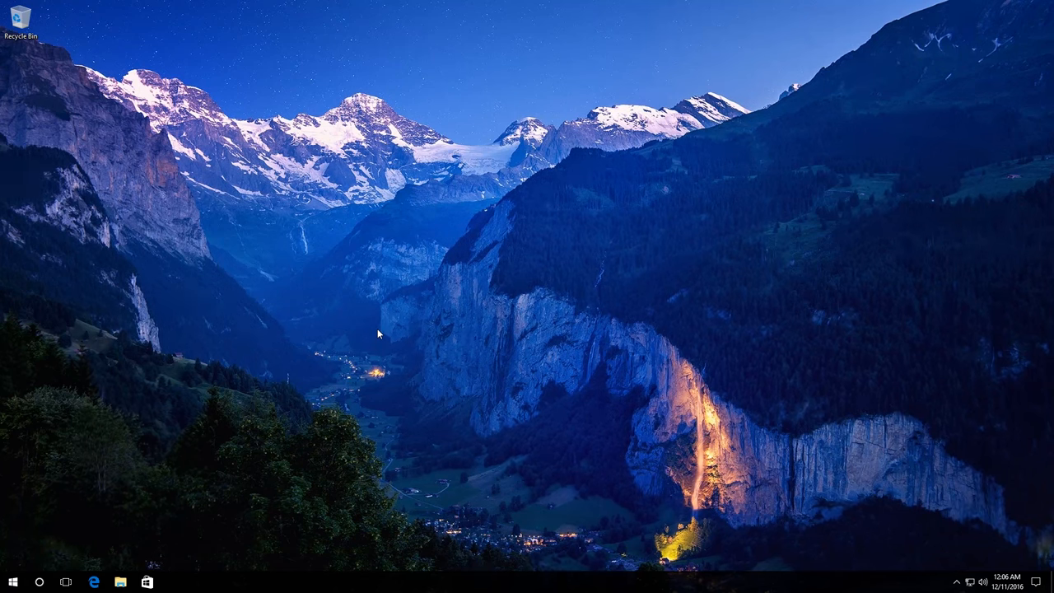
pyautogui.moveTo(316, 387)
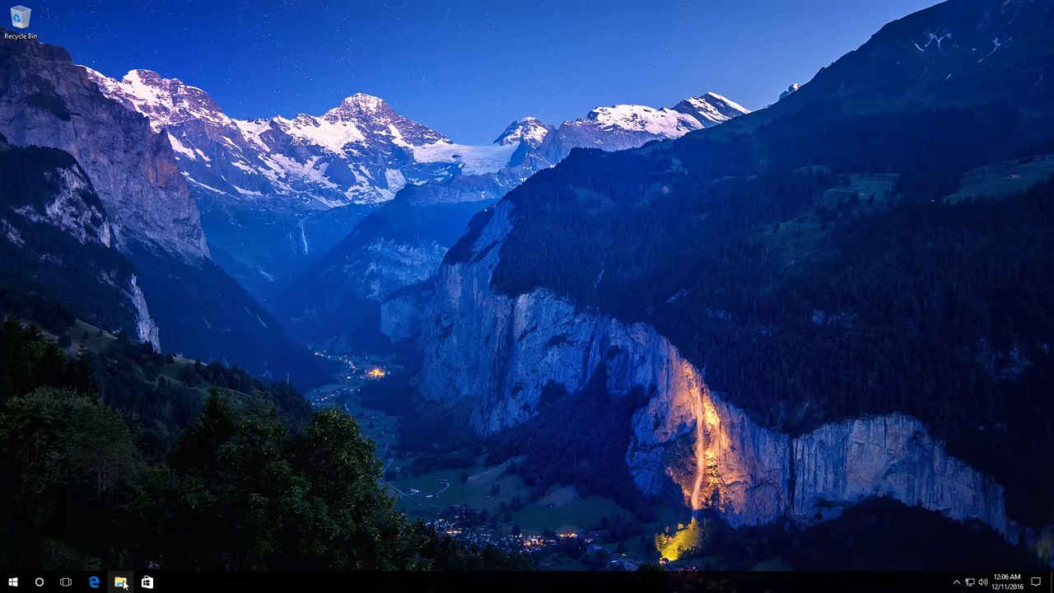
# Show This PC in File Explorer and bring up Properties for FLASHDRIVE (E:).
pyautogui.click(122, 583)
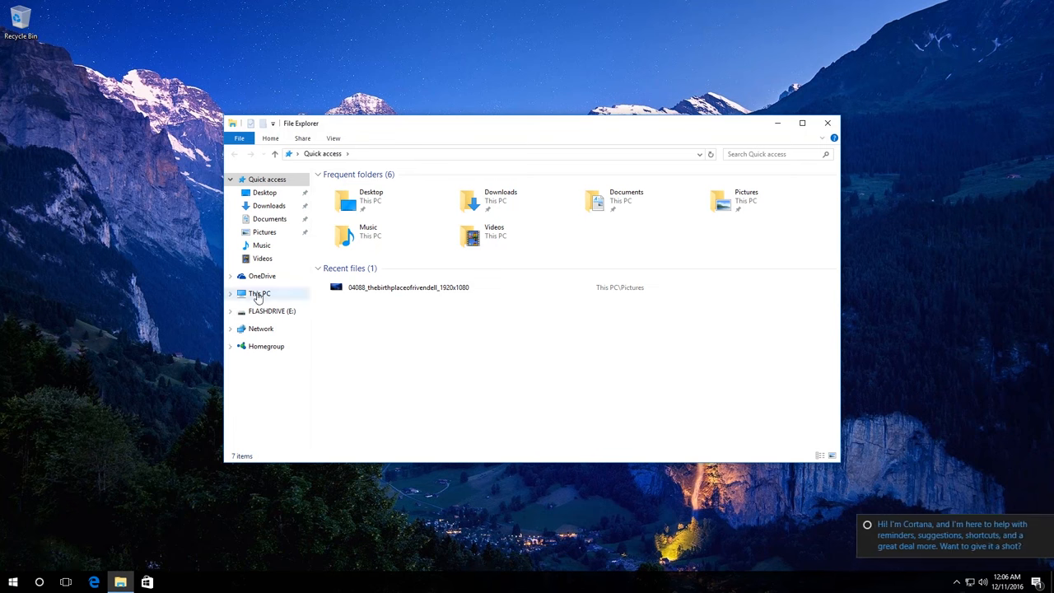
pyautogui.click(260, 293)
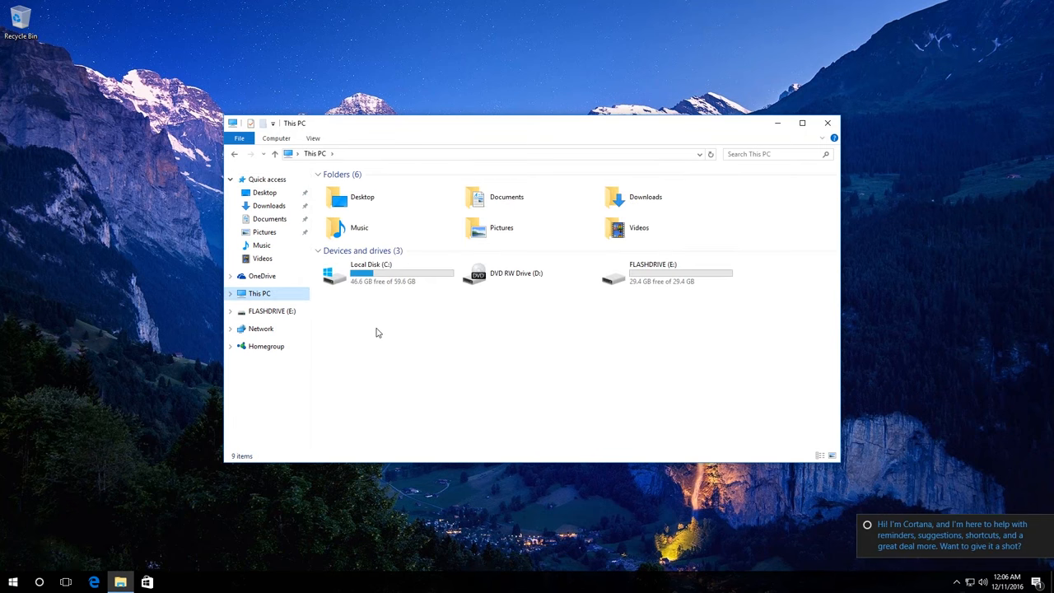
pyautogui.moveTo(606, 331)
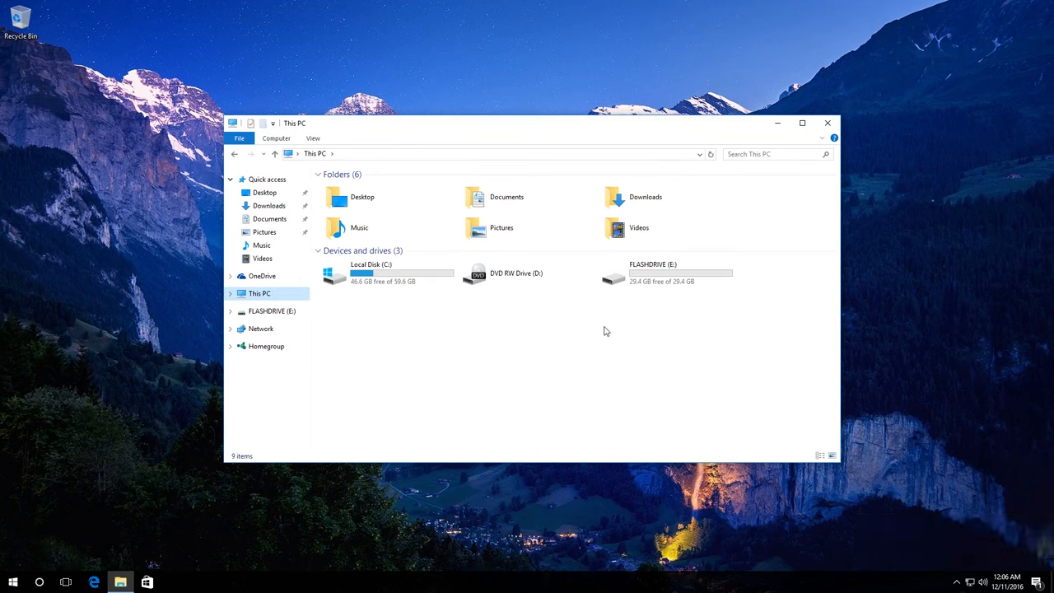
pyautogui.click(651, 277)
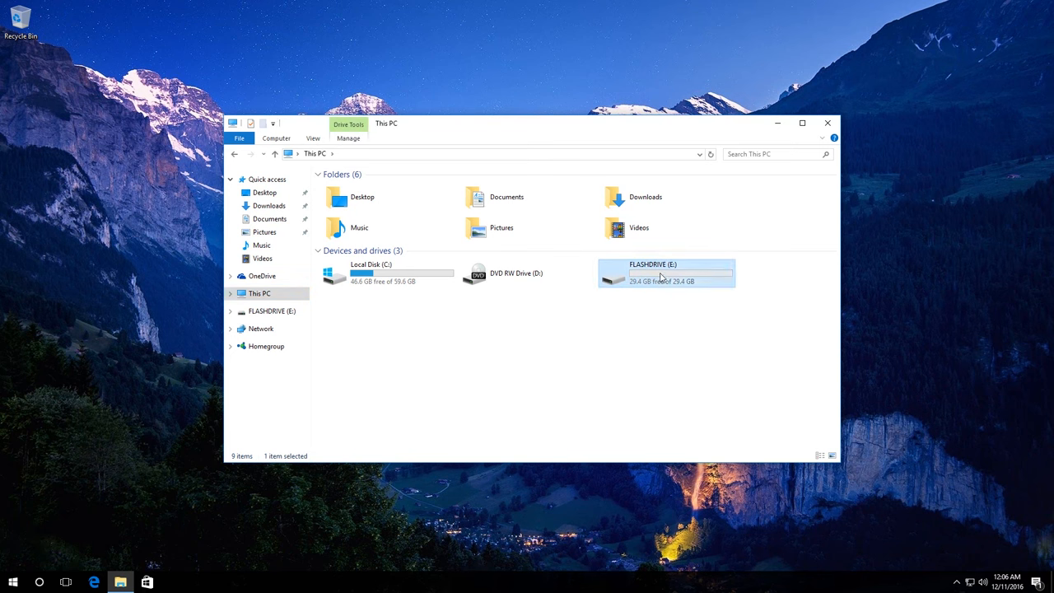
pyautogui.rightClick(667, 274)
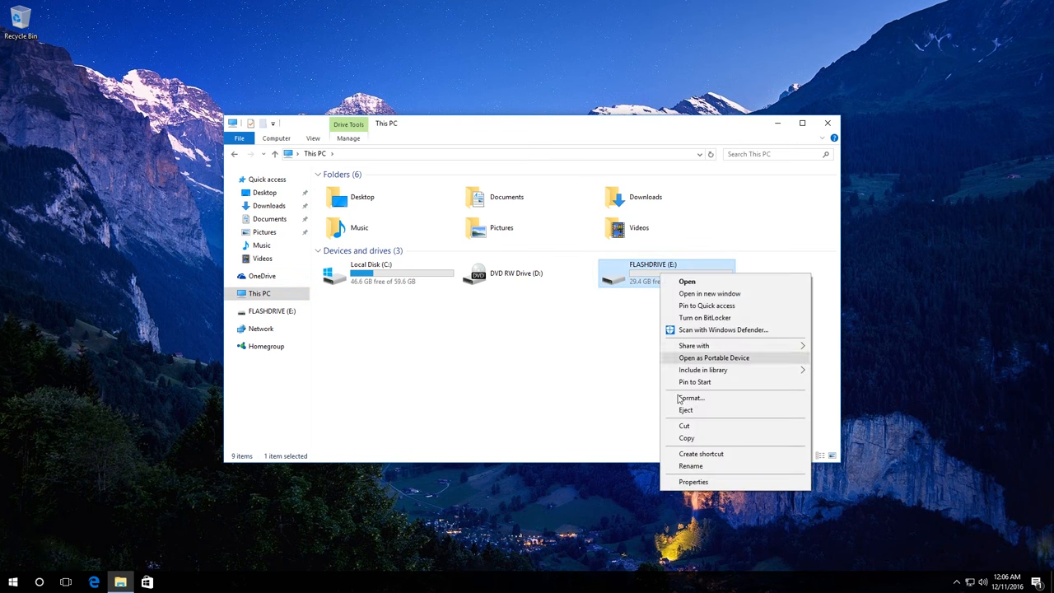
pyautogui.click(694, 481)
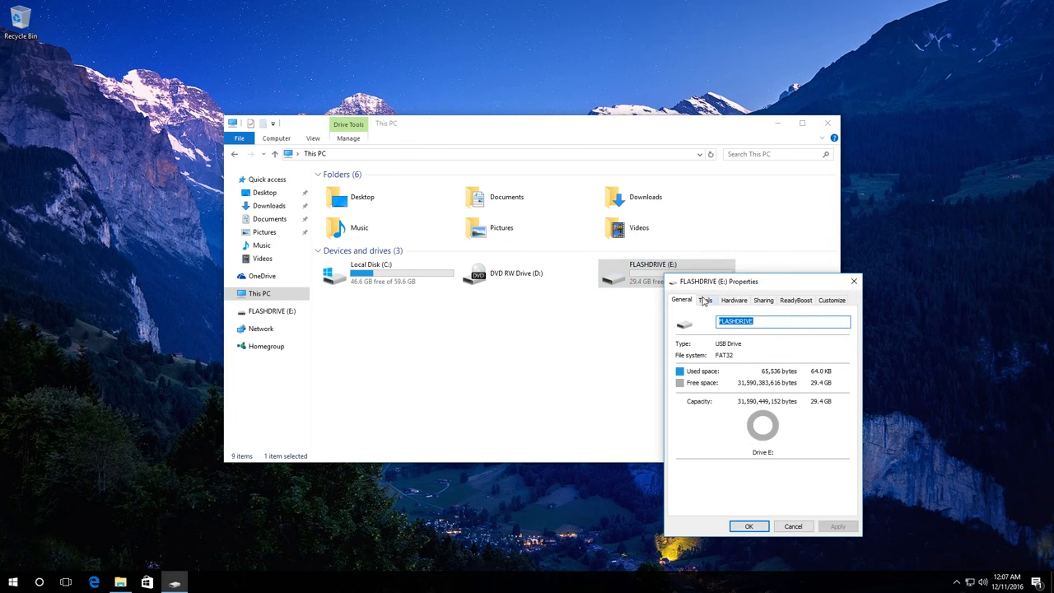
# From the Tools tab, run Check and choose Scan and repair drive for E:.
pyautogui.click(705, 300)
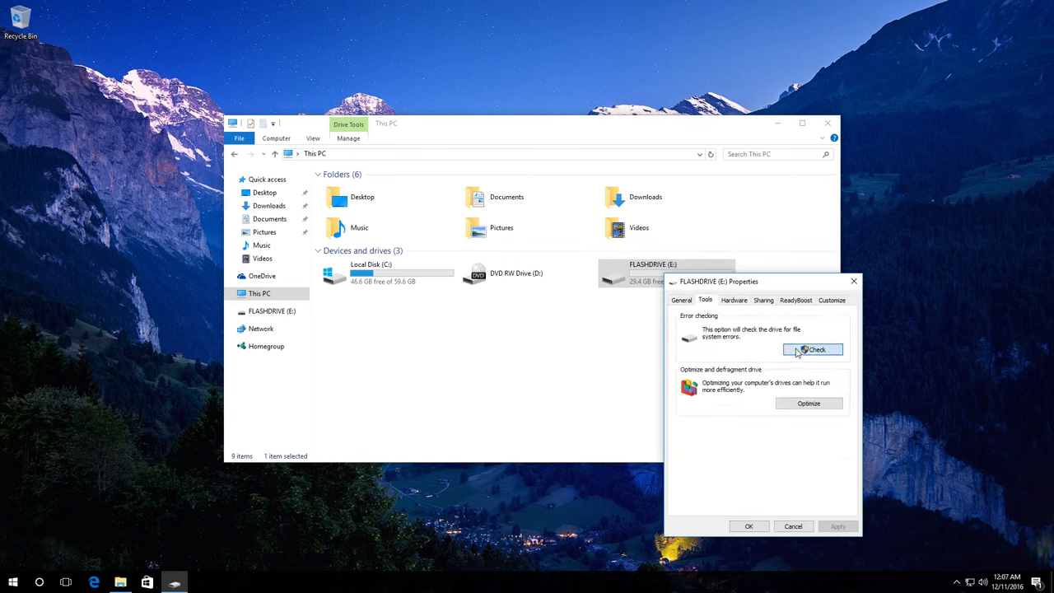
pyautogui.click(813, 349)
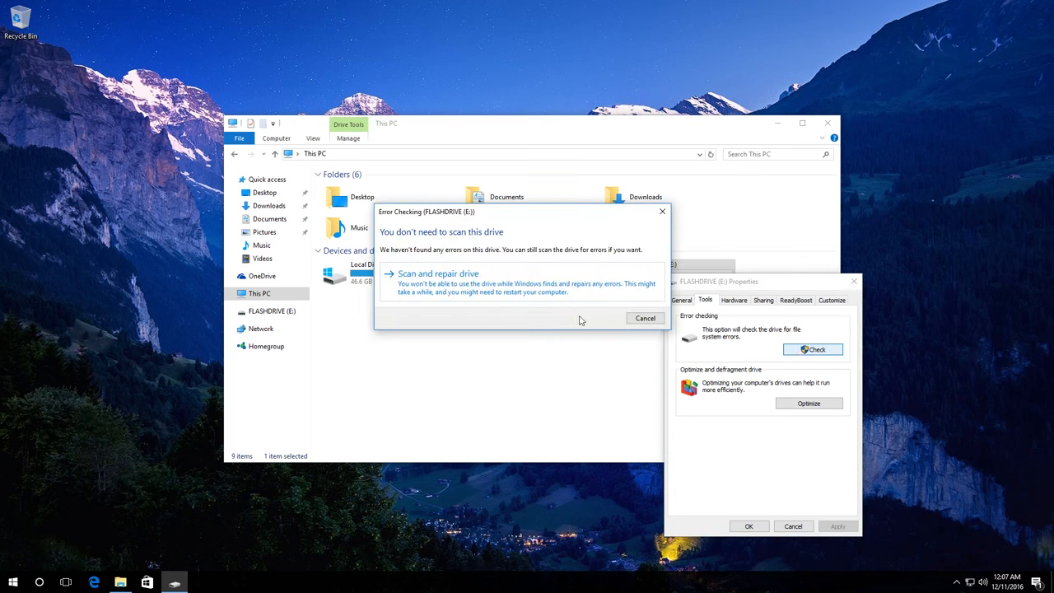
pyautogui.moveTo(523, 228)
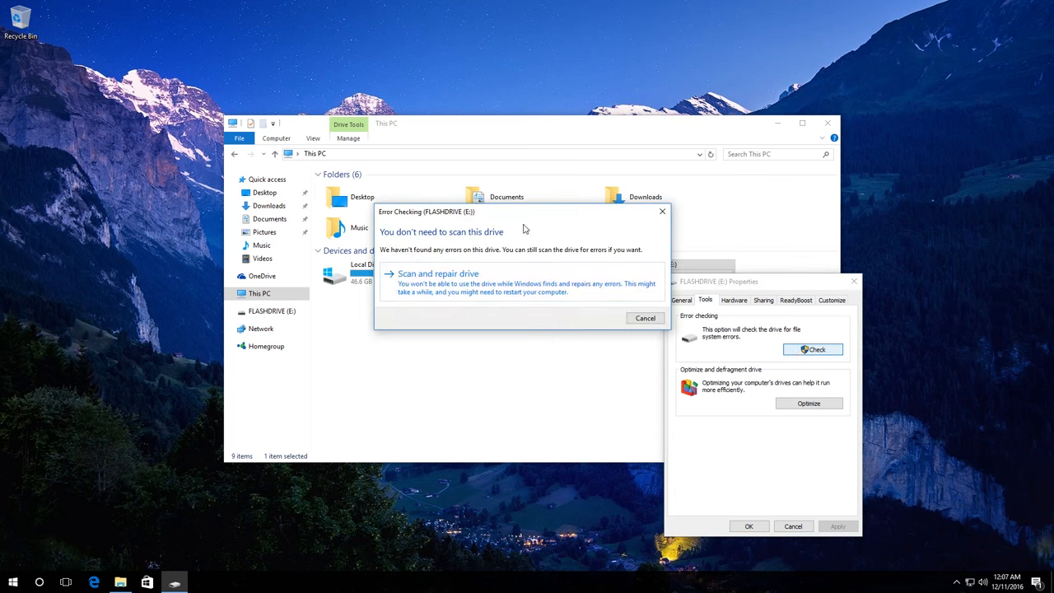
pyautogui.moveTo(464, 263)
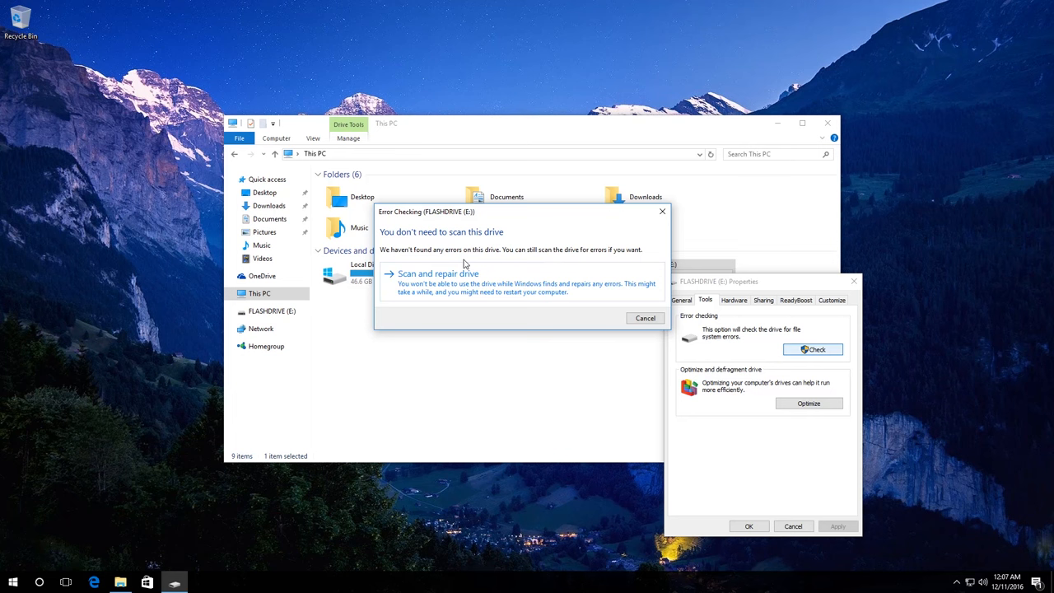
pyautogui.click(438, 274)
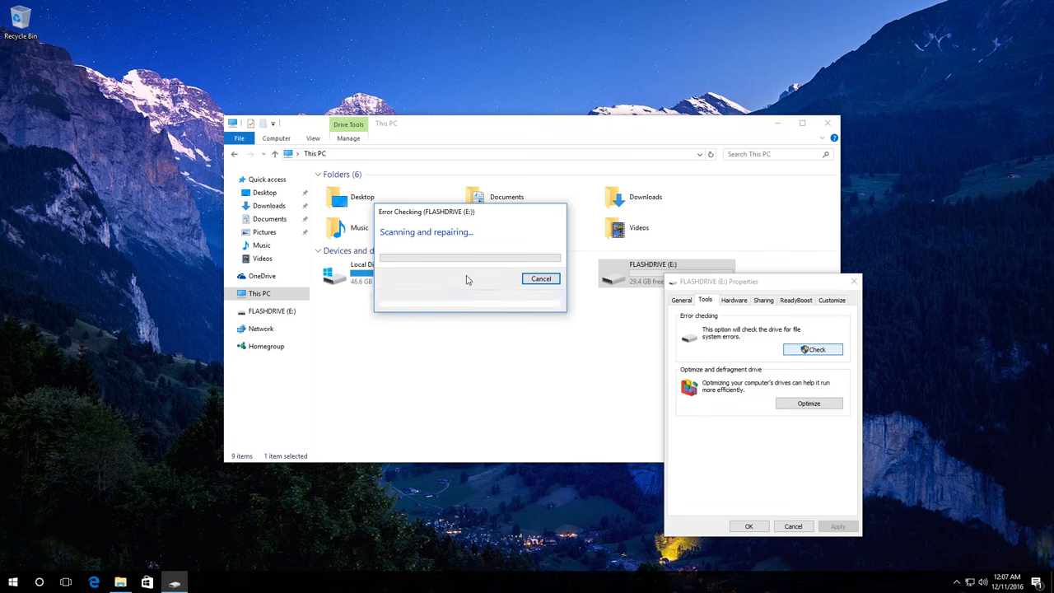